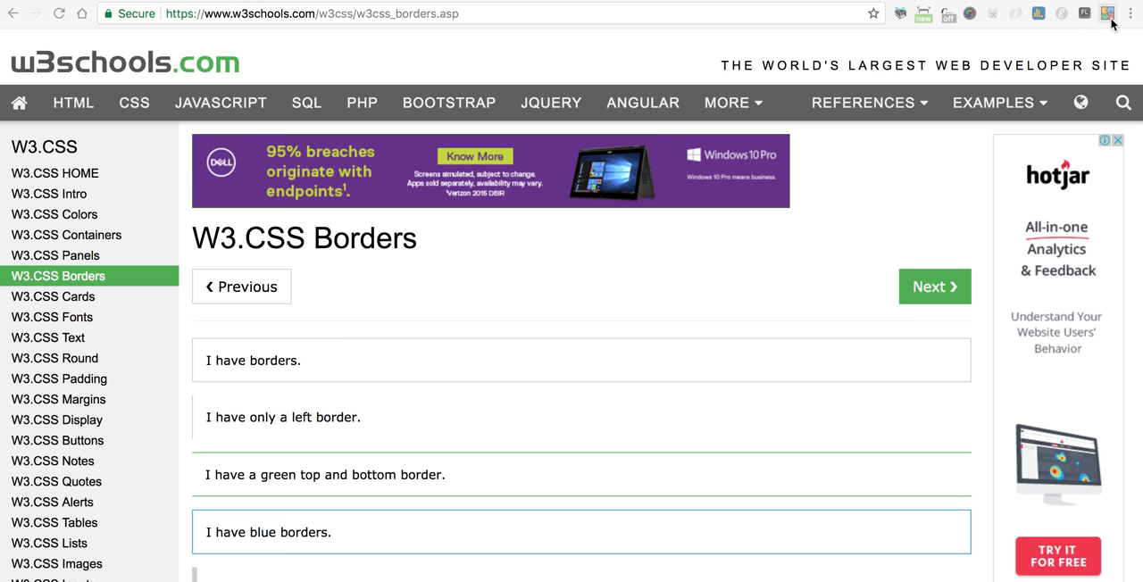
Open the Code Injector extension menu from the toolbar to enable injection
{"action": "left_click", "coordinate": [1108, 12]}
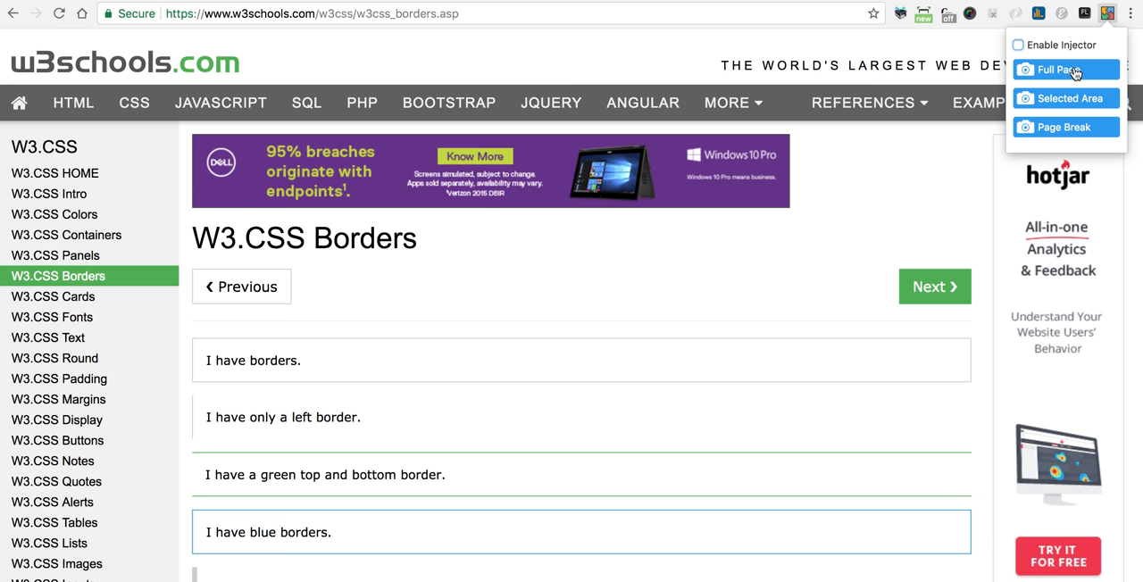
{"action": "mouse_move", "coordinate": [1068, 139]}
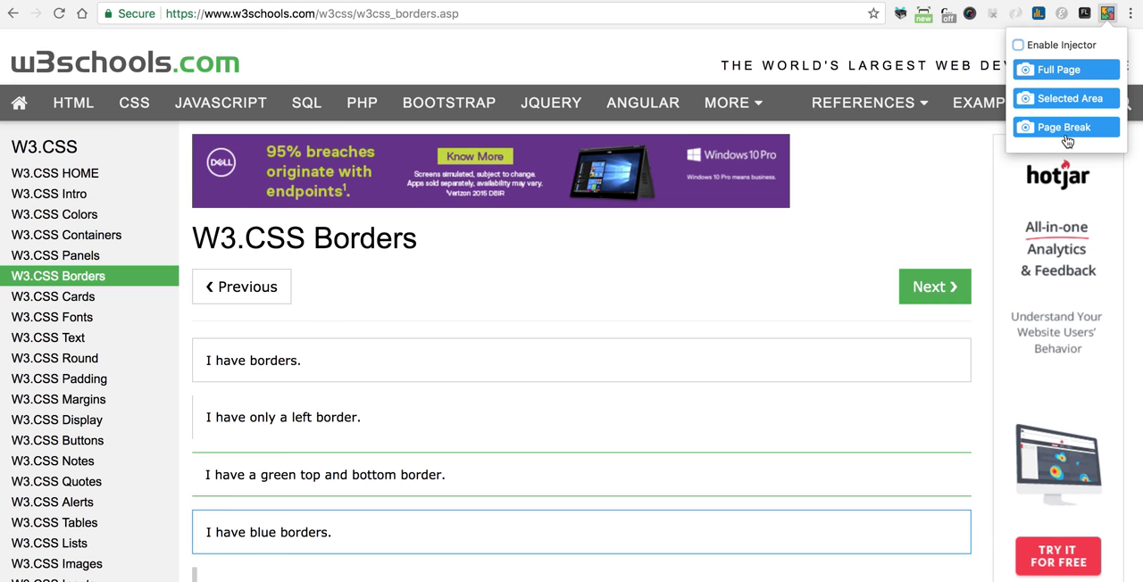
{"action": "mouse_move", "coordinate": [1092, 39]}
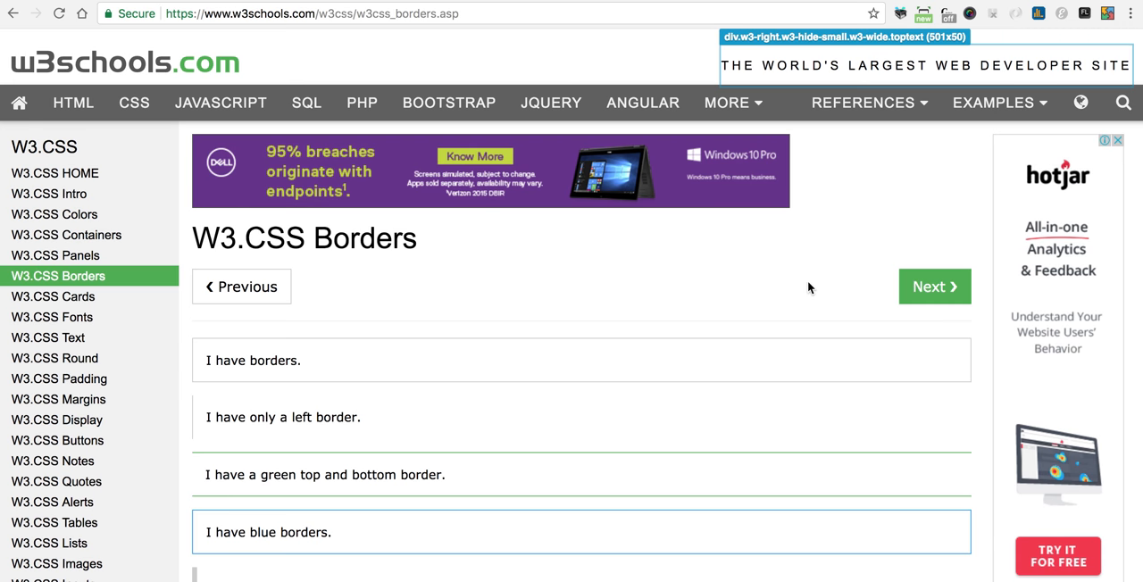
Scroll down the Borders page until the ad row below the Previous/Next buttons is visible
{"action": "scroll", "scroll_direction": "down", "scroll_amount": 3}
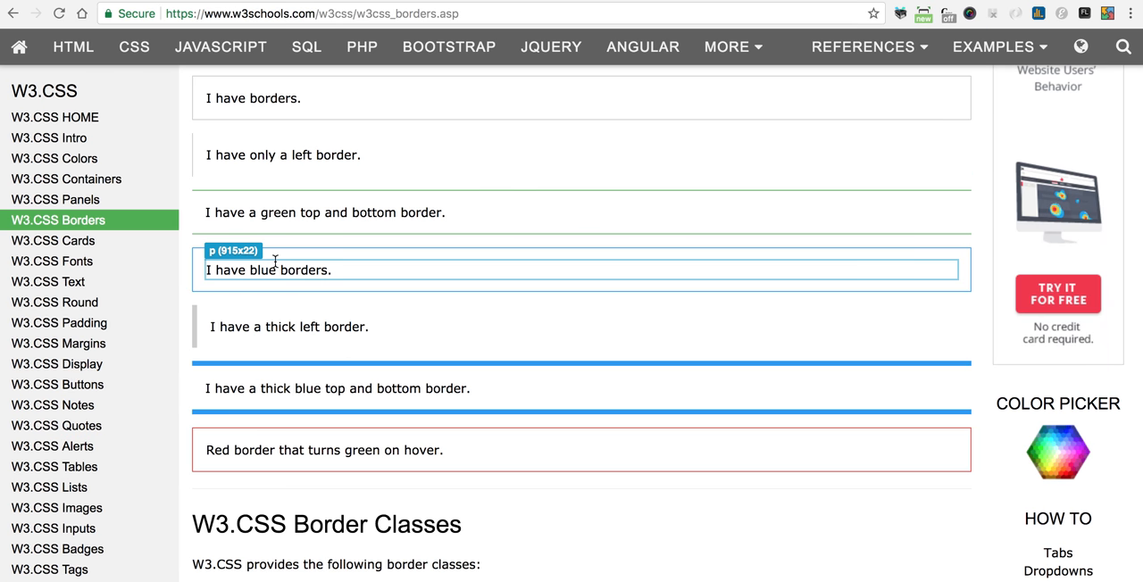
{"action": "mouse_move", "coordinate": [283, 277]}
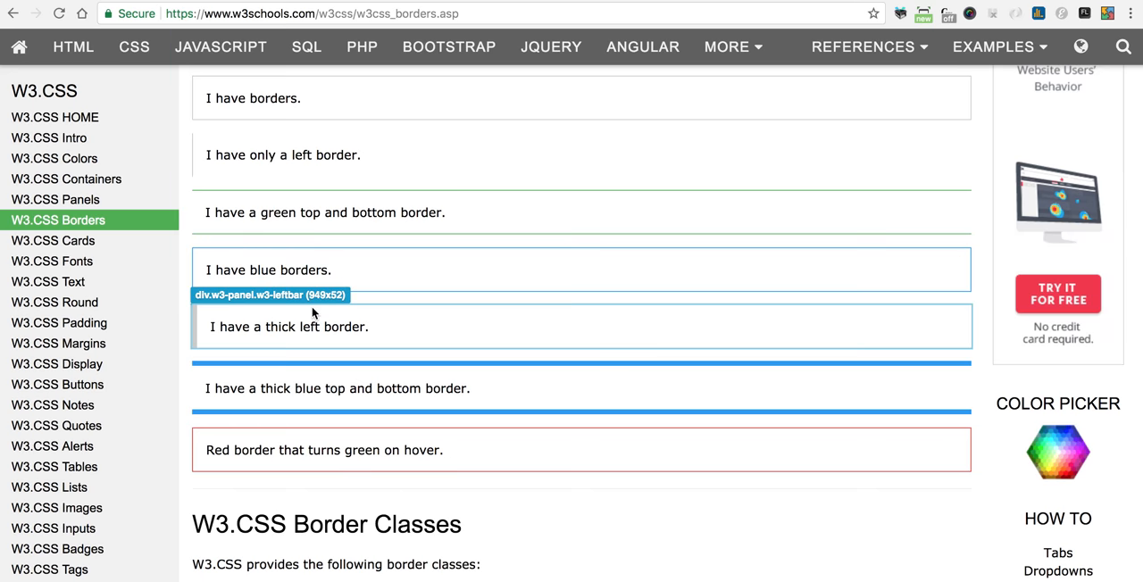
{"action": "scroll", "scroll_direction": "down", "scroll_amount": 3}
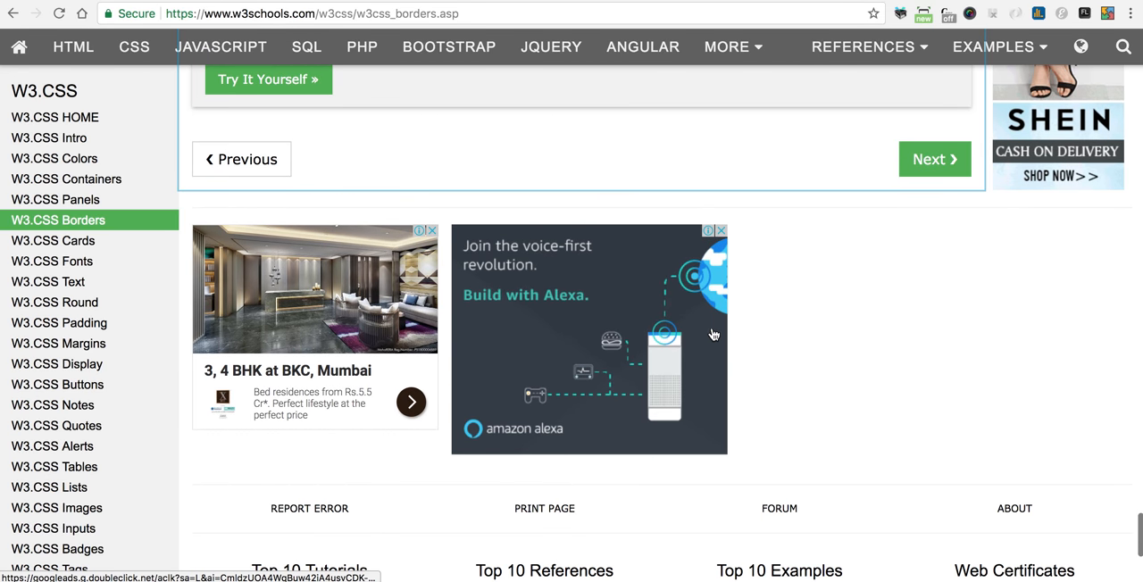
{"action": "mouse_move", "coordinate": [736, 414]}
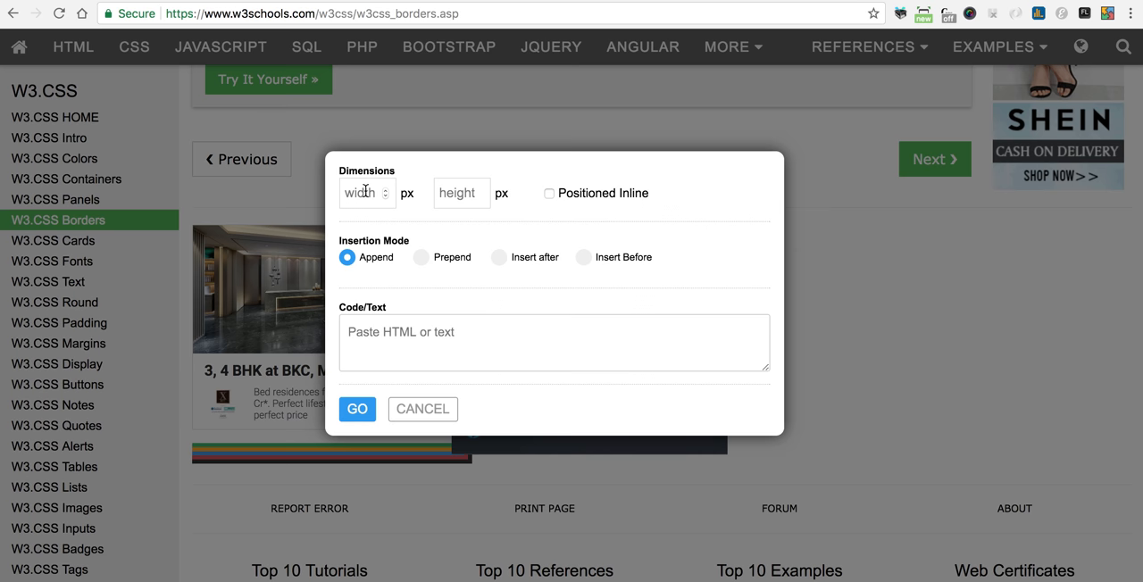
Inject a 300 × 250 pinimg.com image tag into the ad row container and run GO
{"action": "type", "text": "30"}
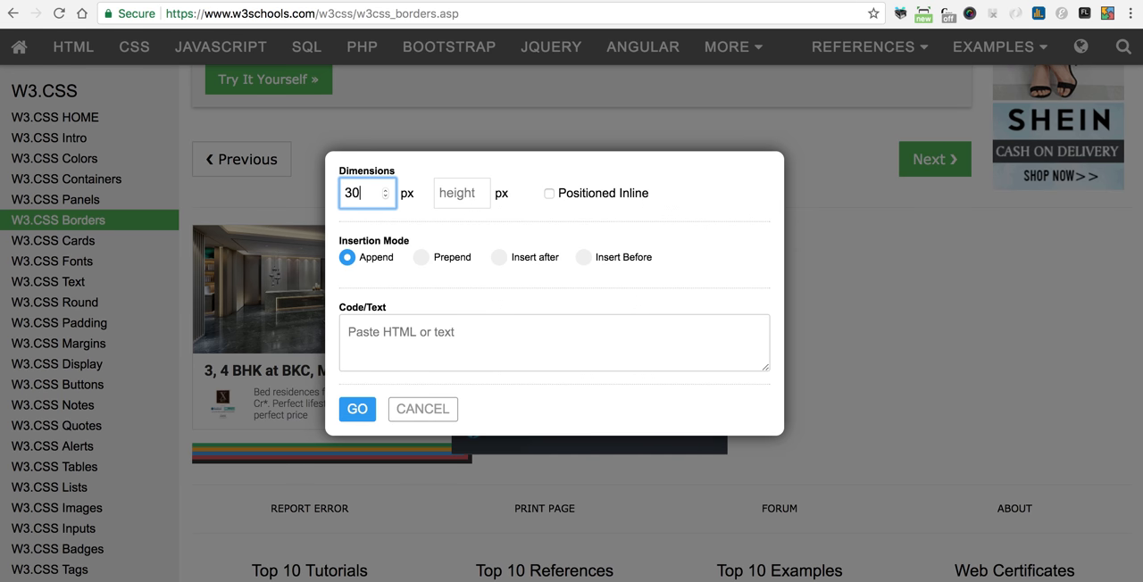
{"action": "type", "text": "250"}
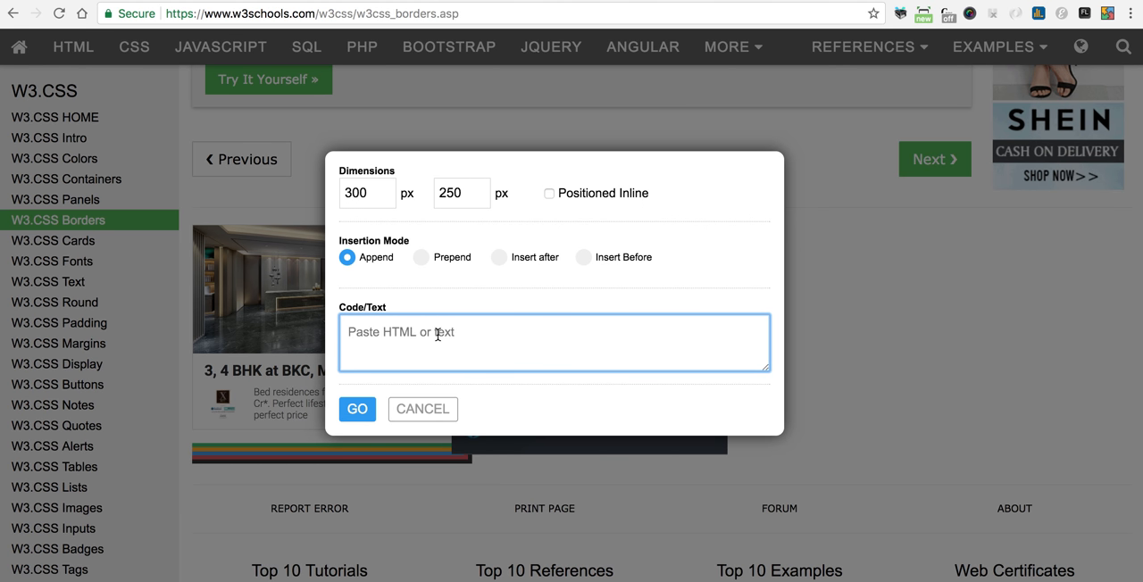
{"action": "type", "text": "<img src=\"https://i.pinimg.com/736x/dc/3b/75/dc3b751ff3fcfc05d361e66f54d5c2ea--html-css-javascript.jpg\" style=\"margin-left:20px\" />"}
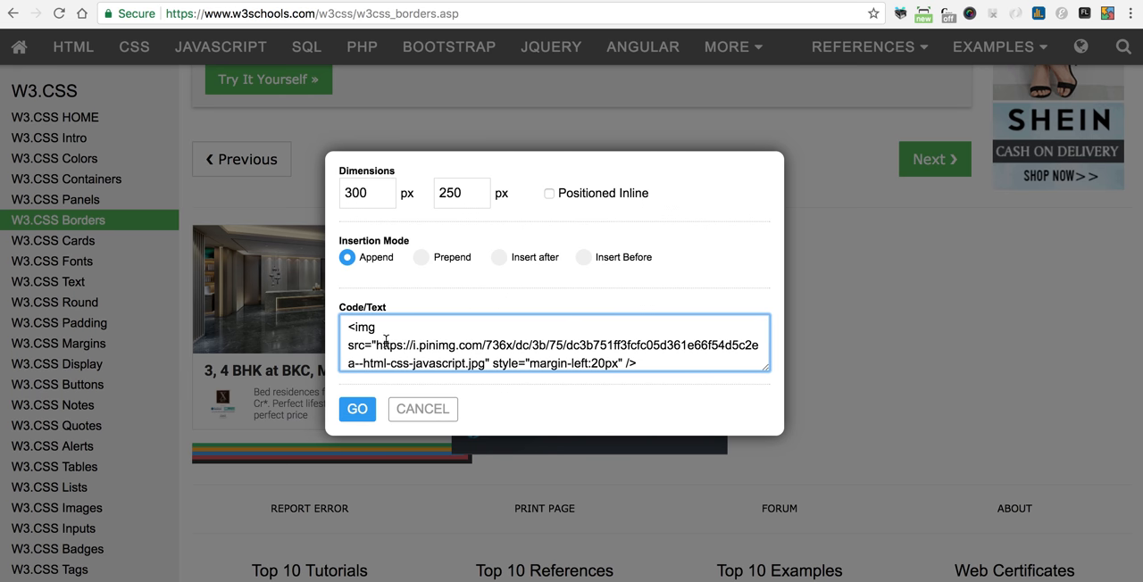
{"action": "mouse_move", "coordinate": [534, 364]}
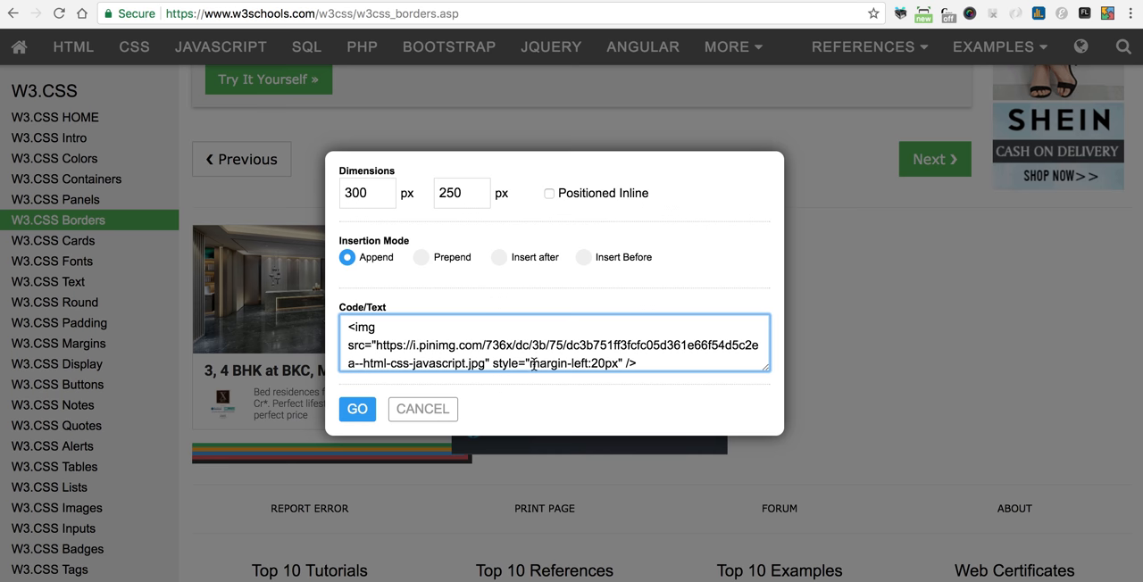
{"action": "mouse_move", "coordinate": [650, 360]}
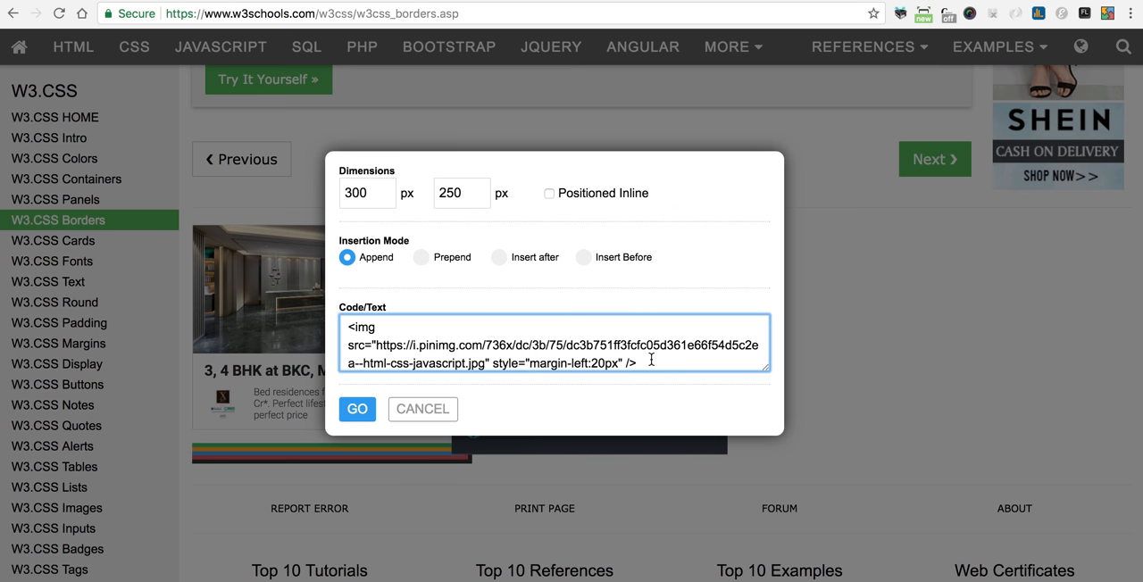
{"action": "mouse_move", "coordinate": [358, 409]}
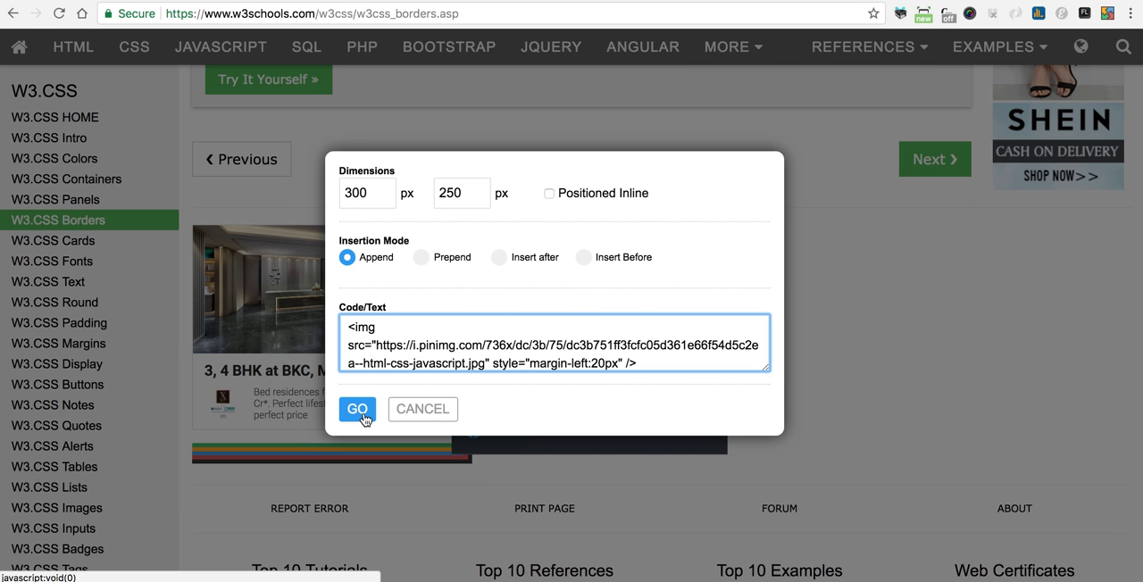
{"action": "left_click", "coordinate": [357, 409]}
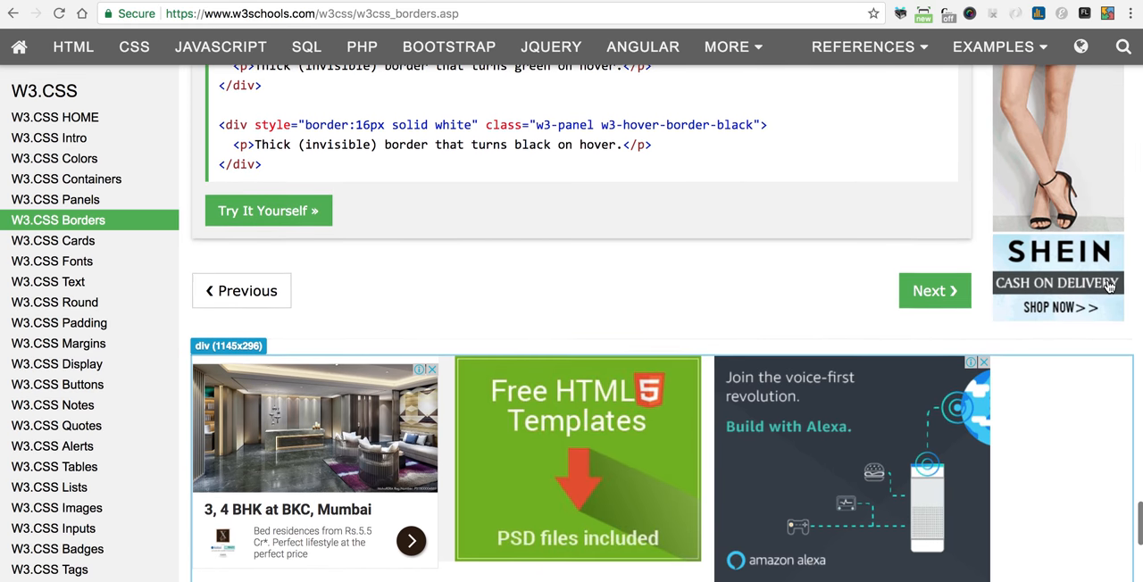
Check the injected HTML5 Templates image in the ad row, then return to the page top
{"action": "scroll", "scroll_direction": "down", "scroll_amount": 3}
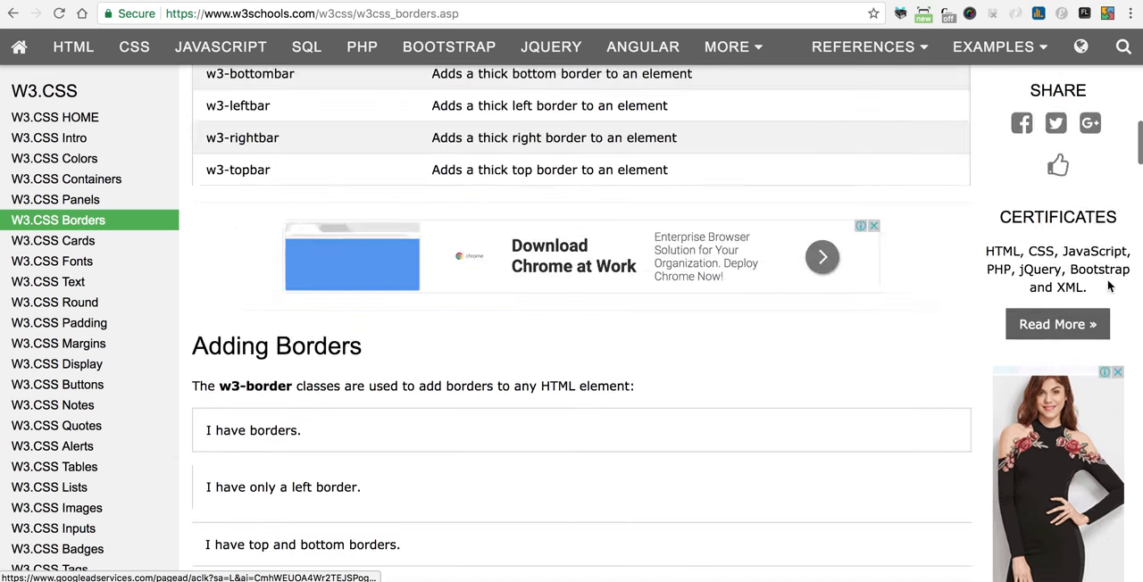
{"action": "scroll", "scroll_direction": "up", "scroll_amount": 3}
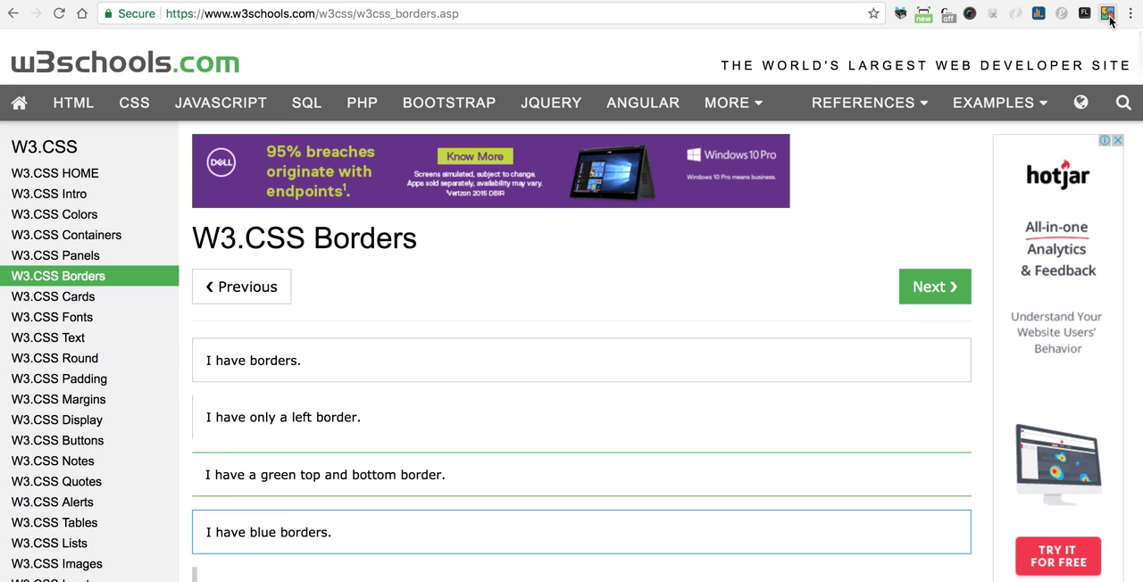
Start a Page Break screenshot and mark the page top as the upper section
{"action": "left_click", "coordinate": [1108, 15]}
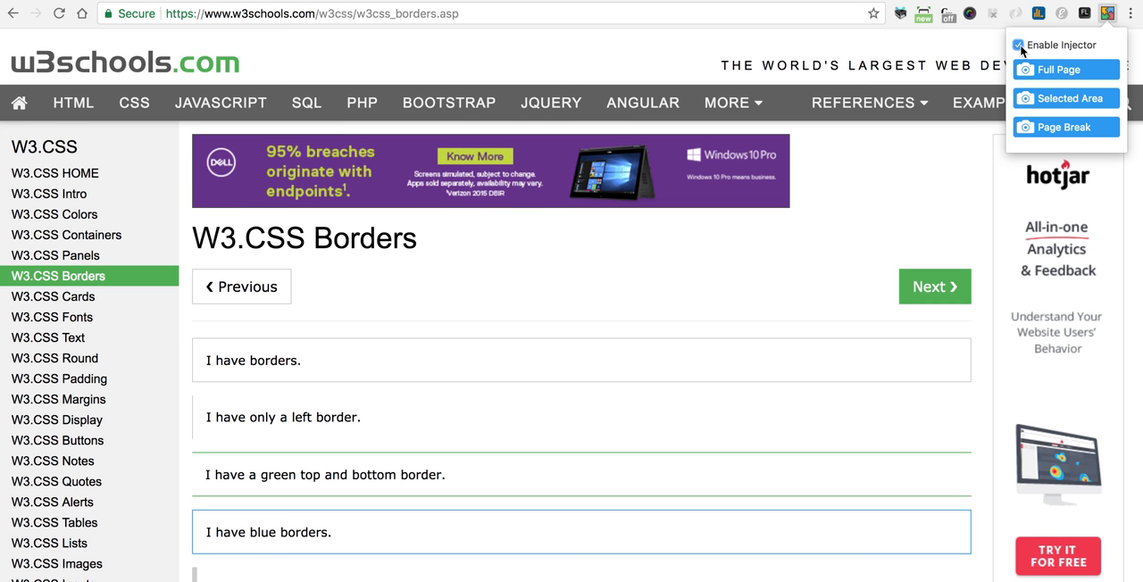
{"action": "left_click", "coordinate": [1018, 45]}
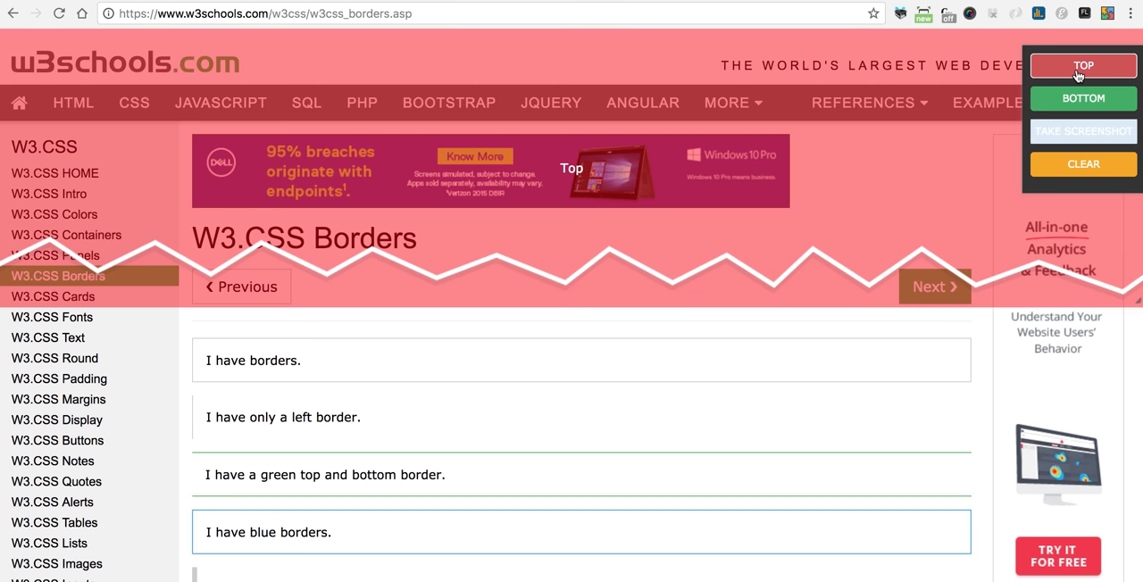
{"action": "mouse_move", "coordinate": [1139, 302]}
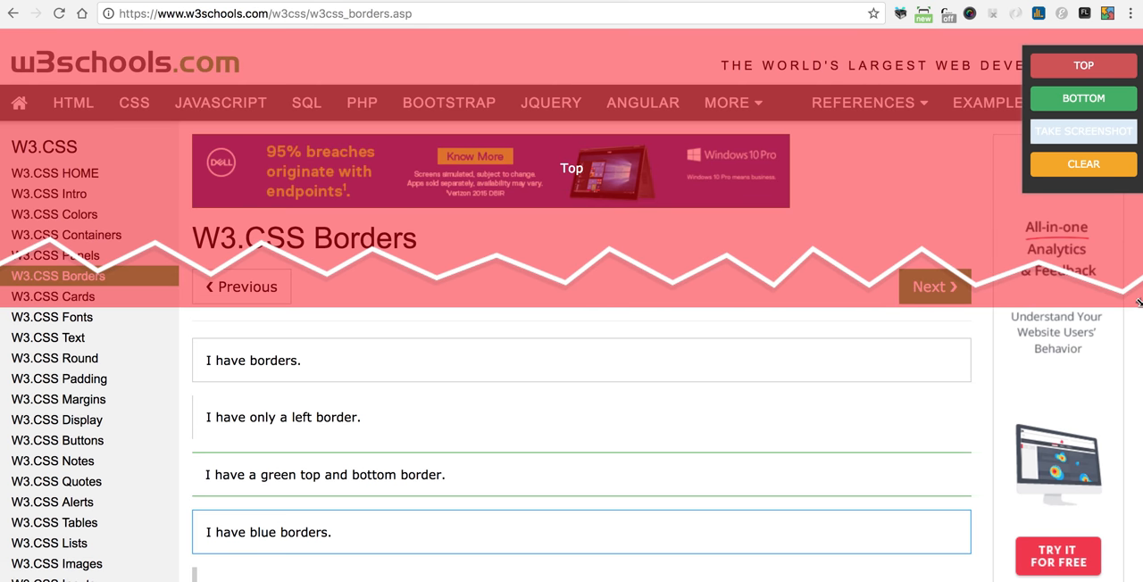
{"action": "mouse_move", "coordinate": [755, 382]}
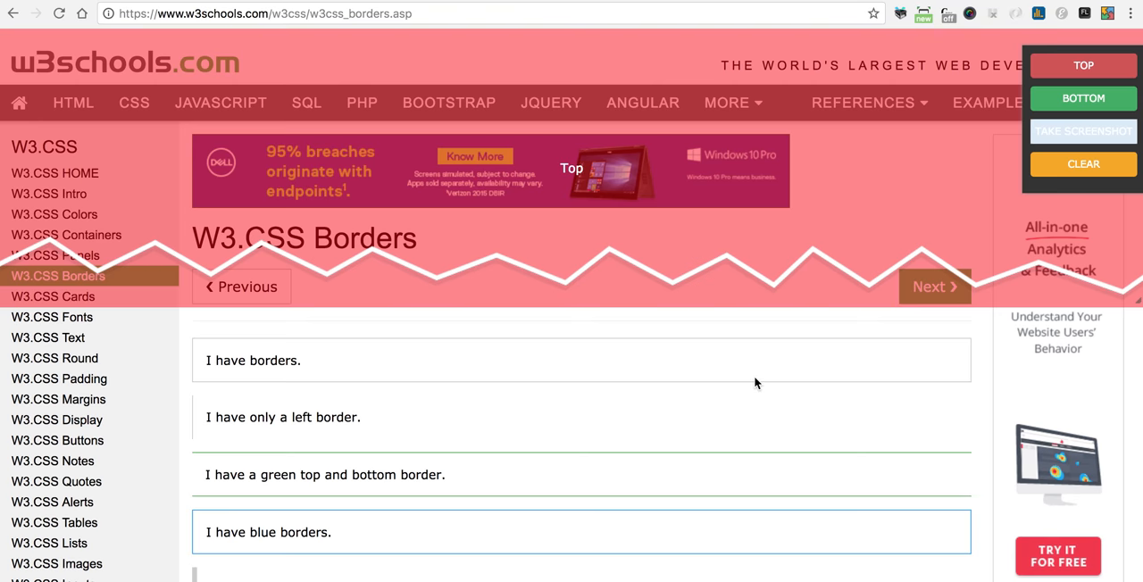
Mark the ad row as BOTTOM and take the screenshot, downloading screenshot (45).jpeg
{"action": "scroll", "scroll_direction": "down", "scroll_amount": 3}
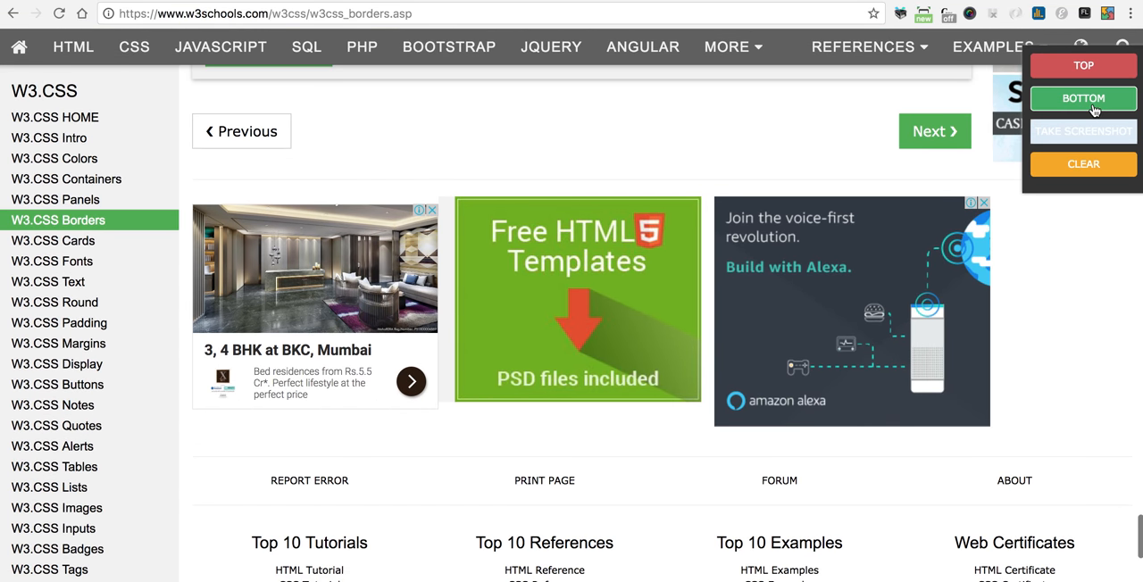
{"action": "left_click", "coordinate": [1082, 98]}
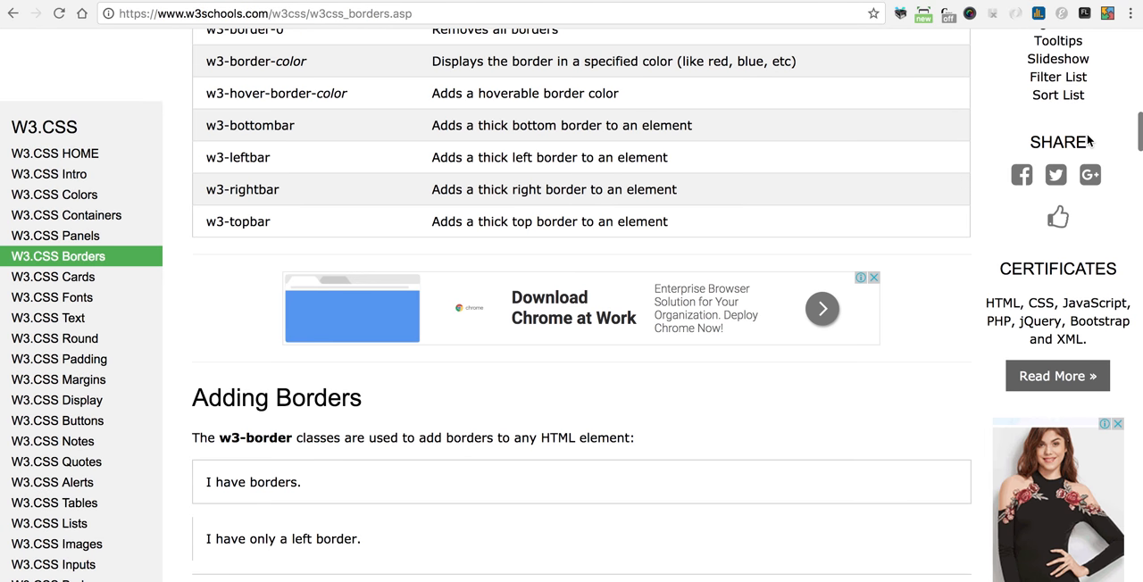
{"action": "scroll", "scroll_direction": "down", "scroll_amount": 3}
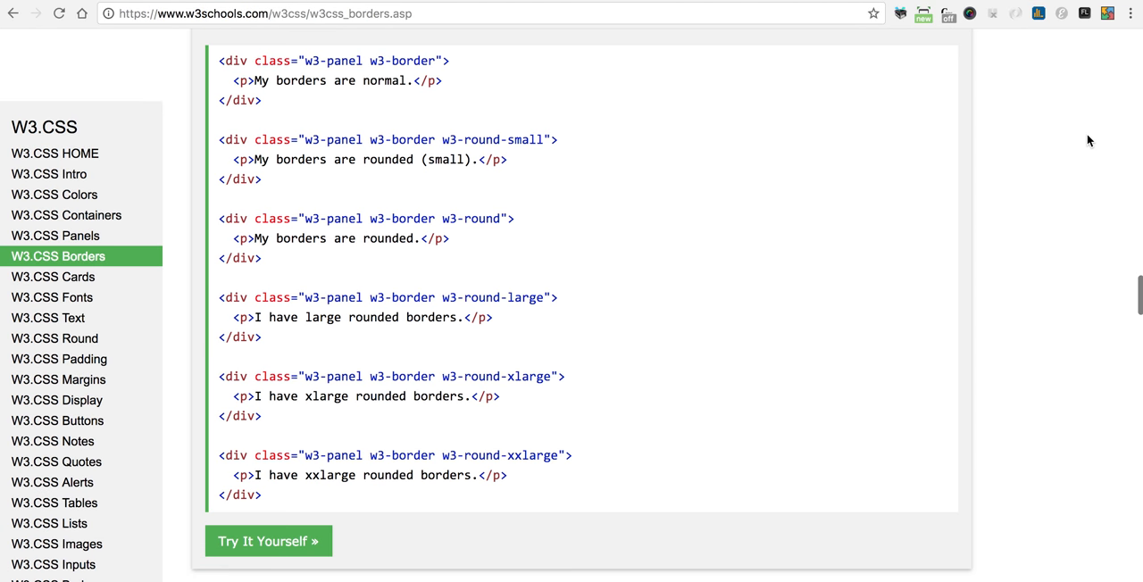
{"action": "scroll", "scroll_direction": "down", "scroll_amount": 3}
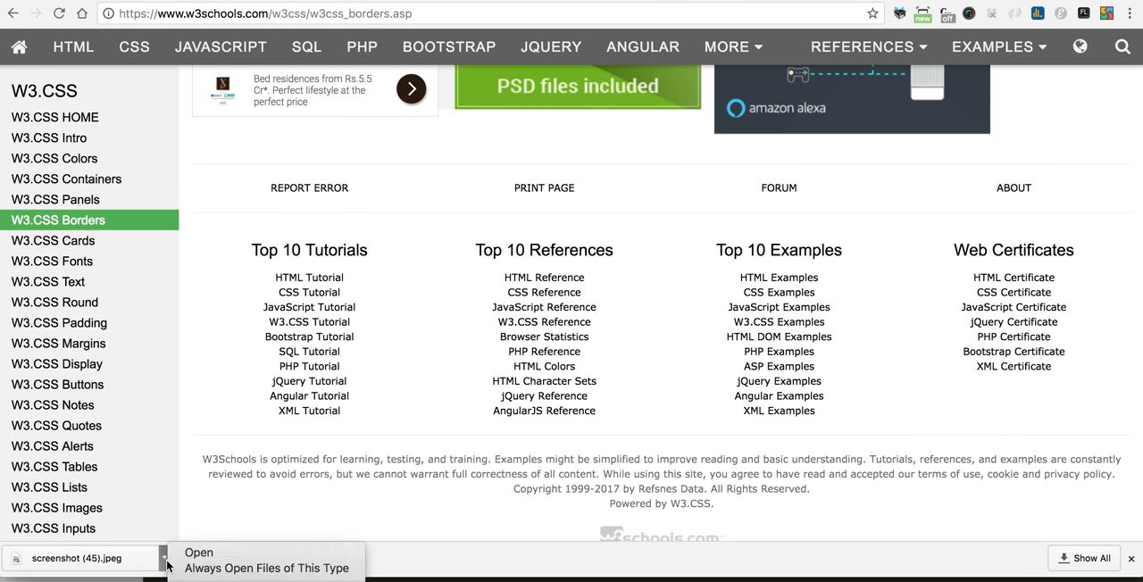
Open the downloaded screenshot (45).jpeg in Preview
{"action": "left_click", "coordinate": [198, 552]}
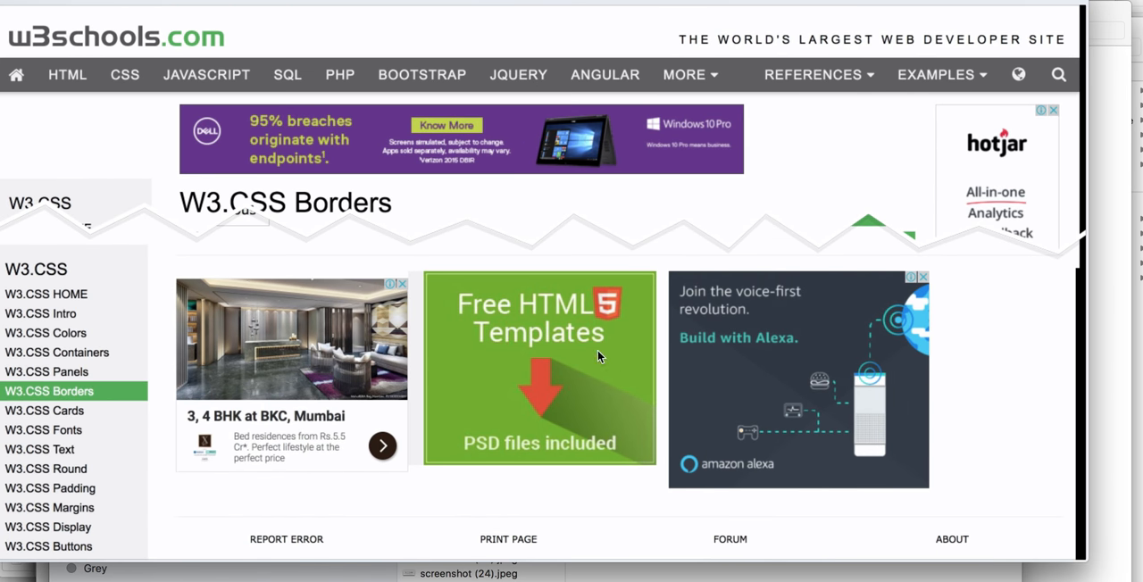
{"action": "mouse_move", "coordinate": [606, 322]}
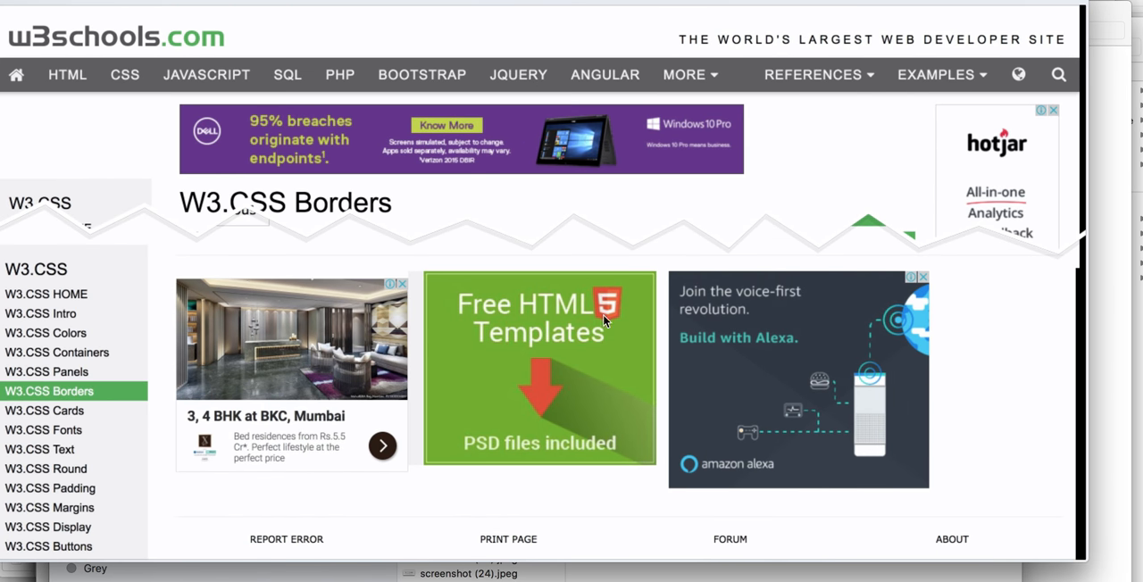